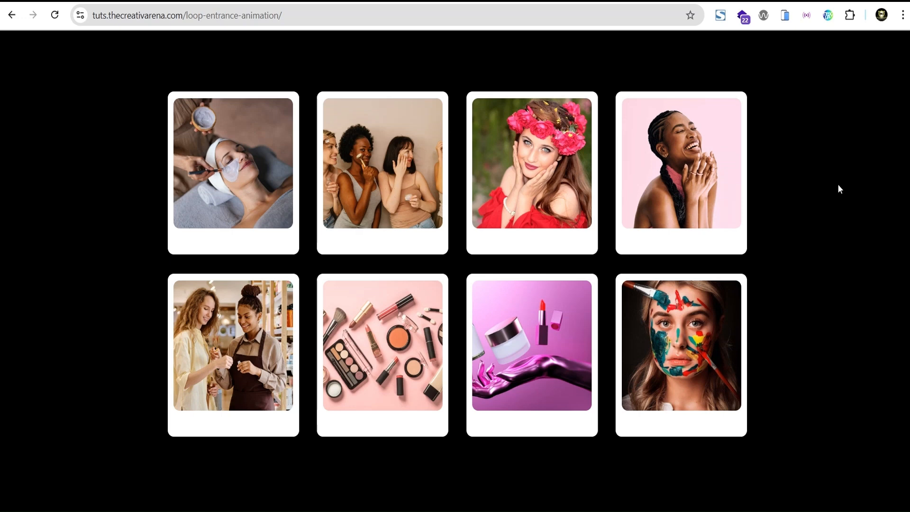
# Preview the page on mobile devices, including a larger phone, then close the preview.
pyautogui.click(53, 14)
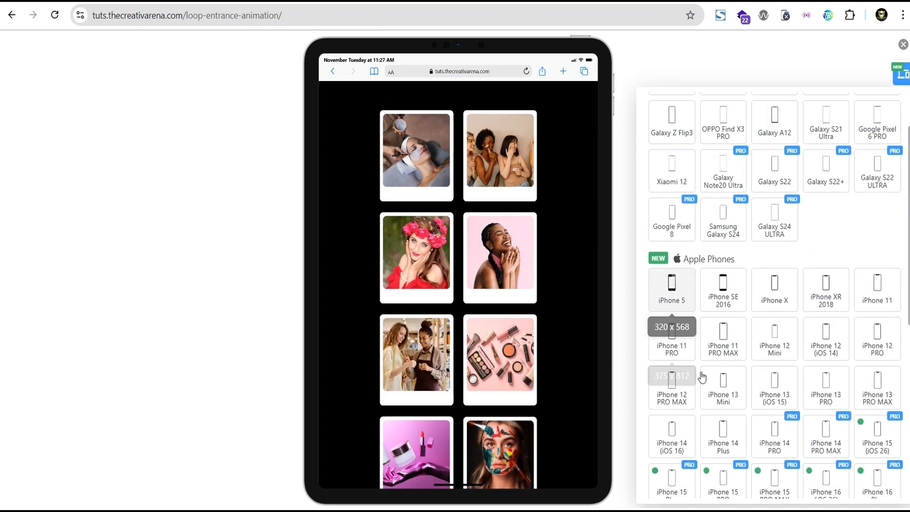
pyautogui.click(722, 338)
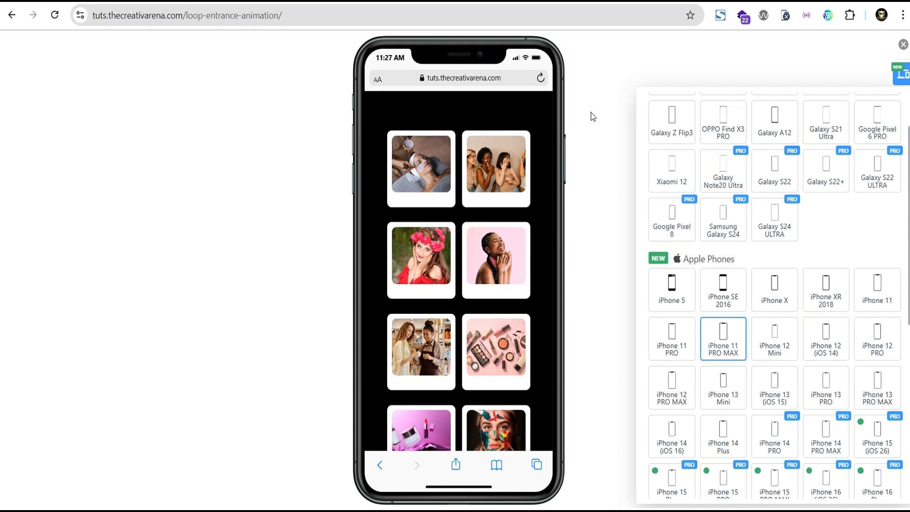
pyautogui.moveTo(821, 62)
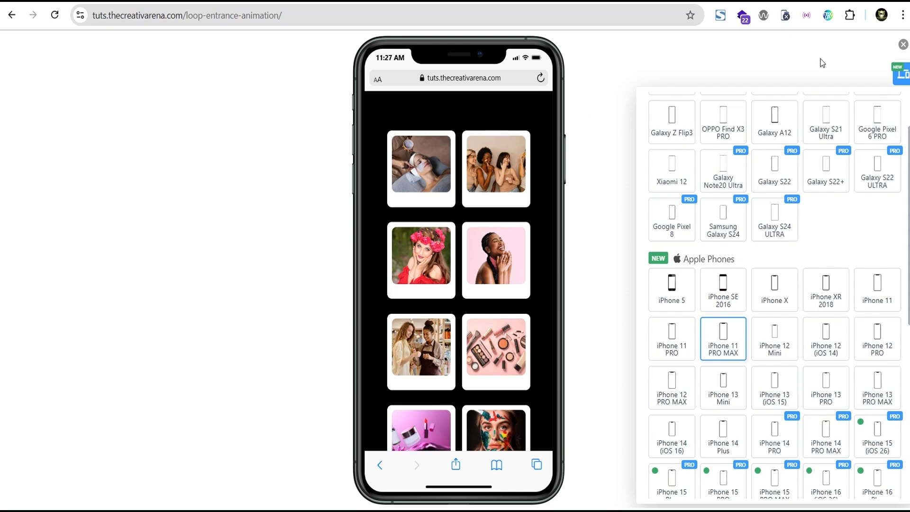
pyautogui.click(902, 43)
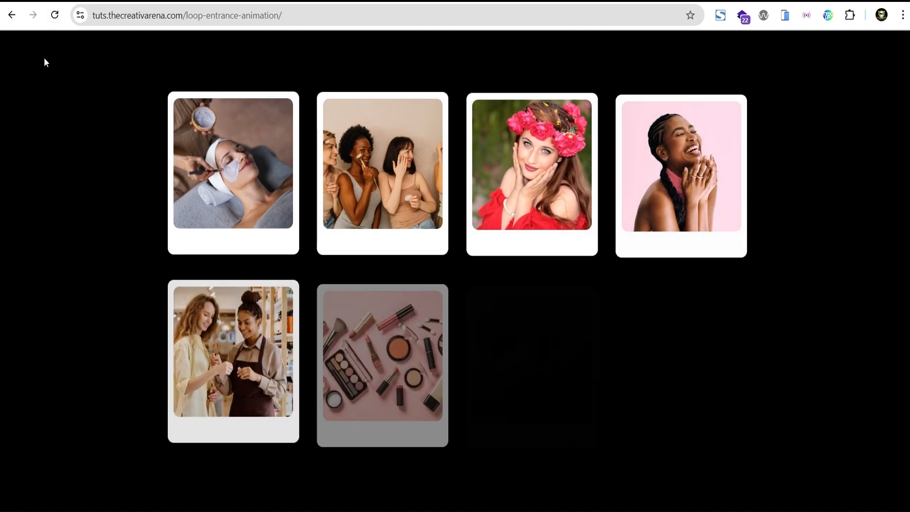
# Add a Flexbox container with a single vertical column to the page.
pyautogui.click(54, 15)
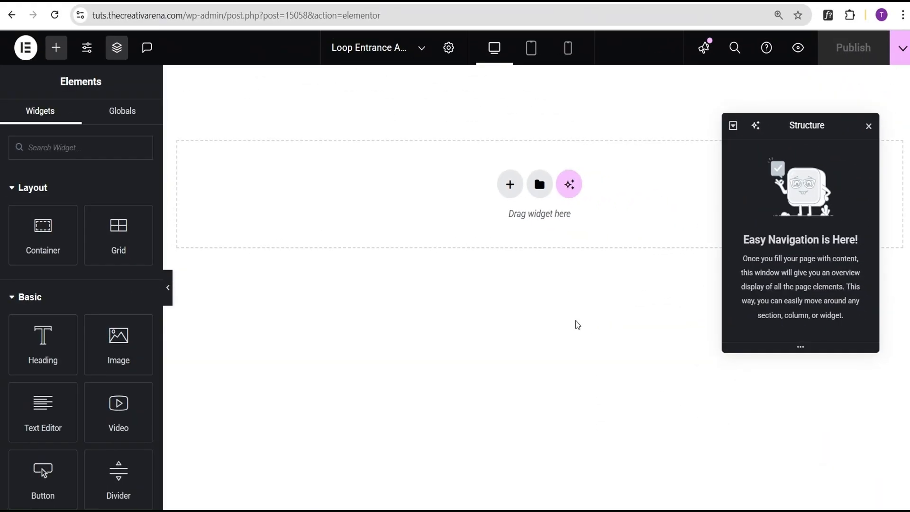
pyautogui.moveTo(511, 205)
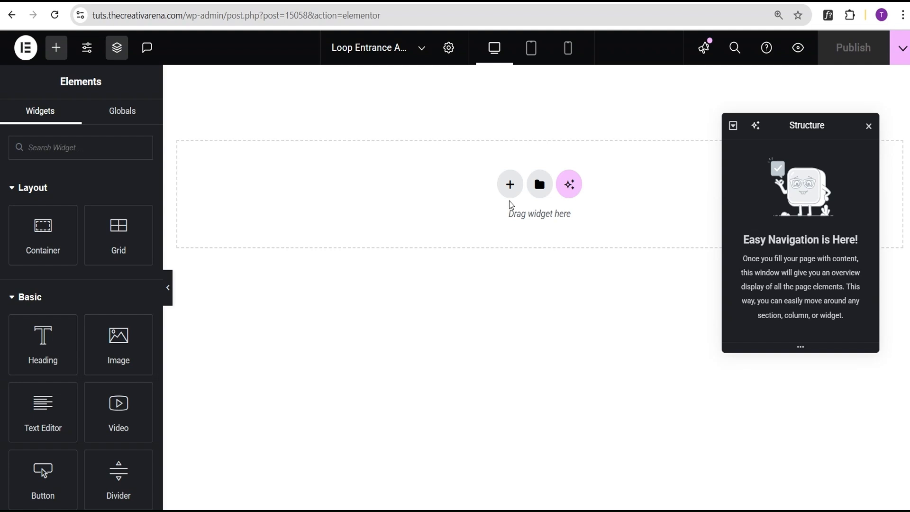
pyautogui.click(510, 184)
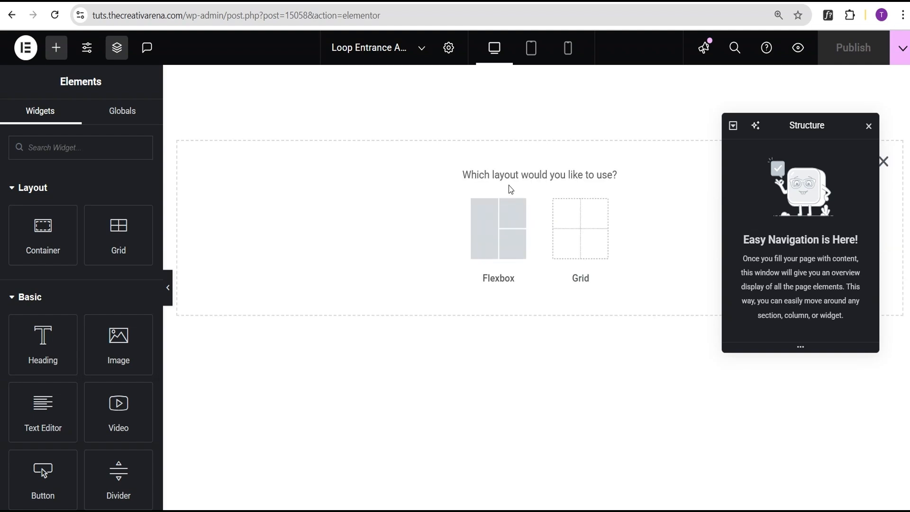
pyautogui.click(498, 228)
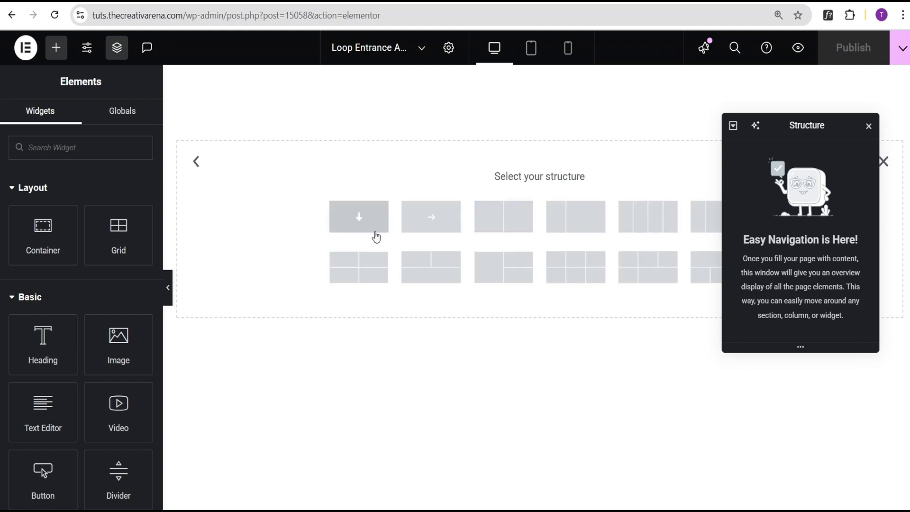
pyautogui.click(358, 217)
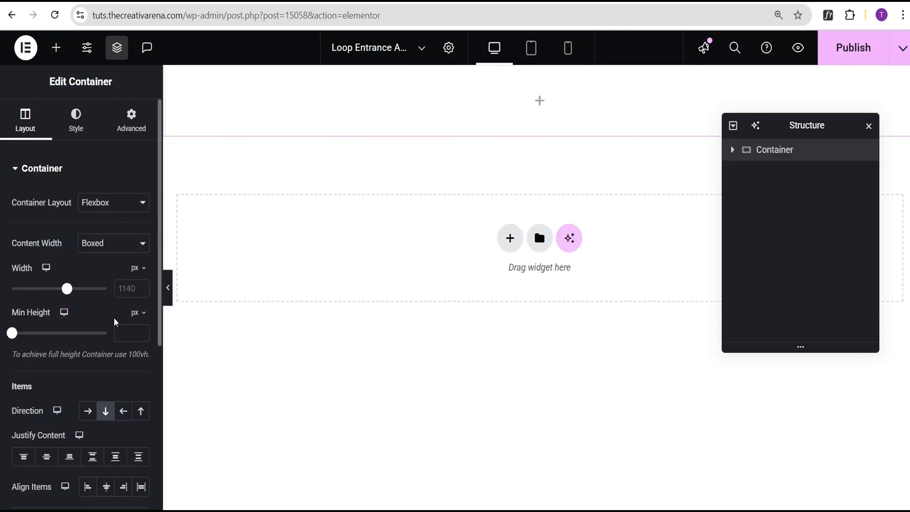
# Set the container's minimum height to 100 vh so it fills the screen.
pyautogui.click(138, 313)
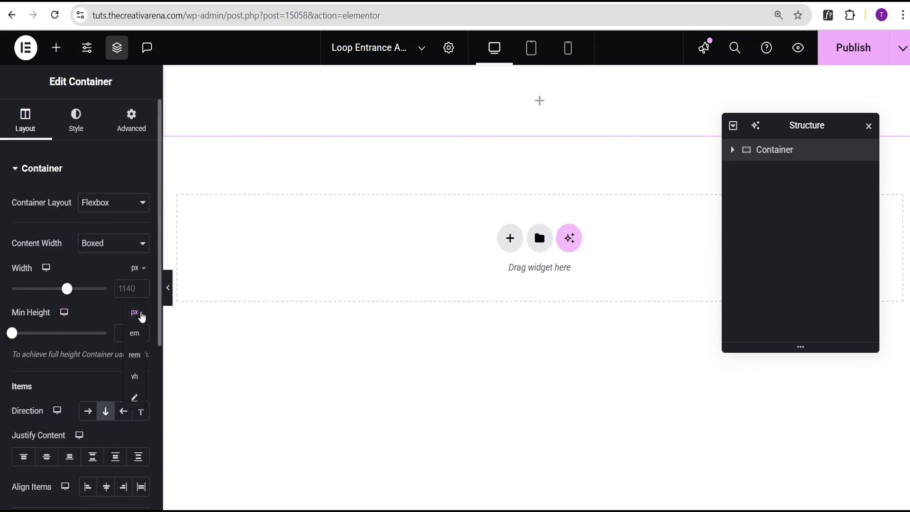
pyautogui.click(134, 377)
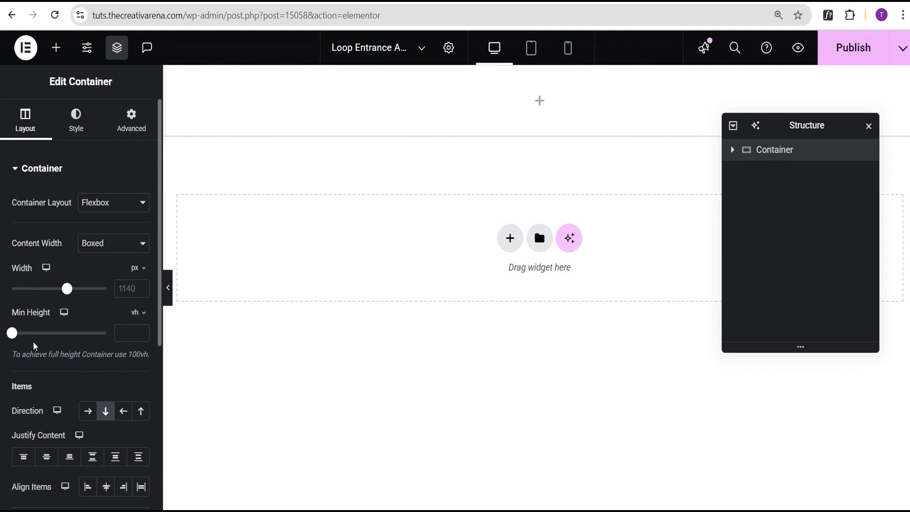
pyautogui.moveTo(11, 332); pyautogui.dragTo(106, 333)
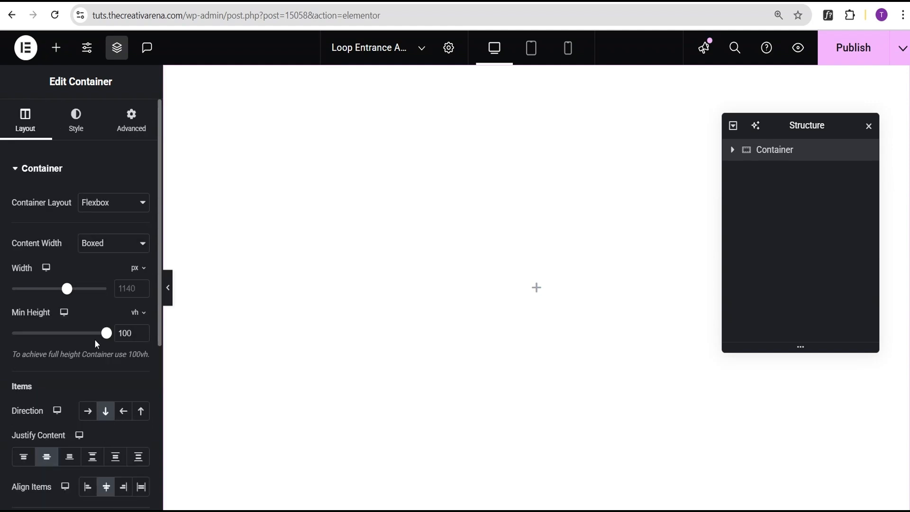
# Give the container a classic black (#000000) background.
pyautogui.click(76, 121)
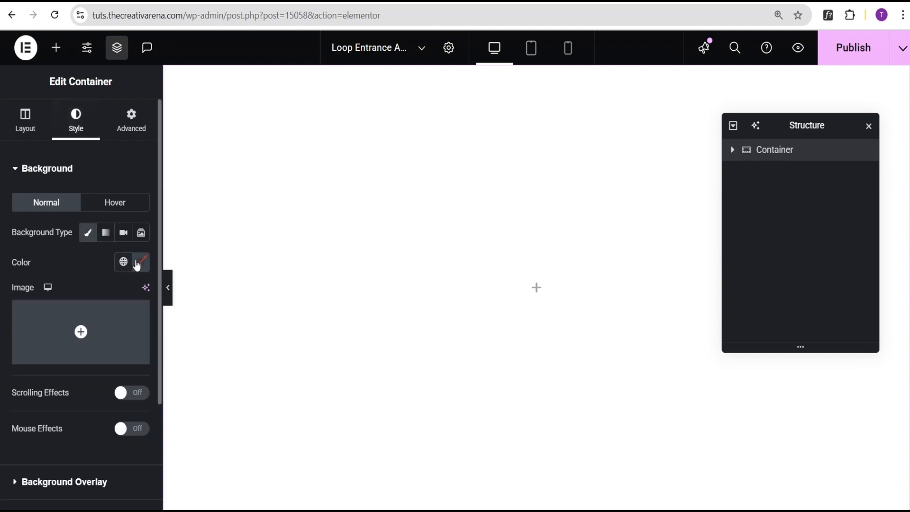
pyautogui.click(140, 262)
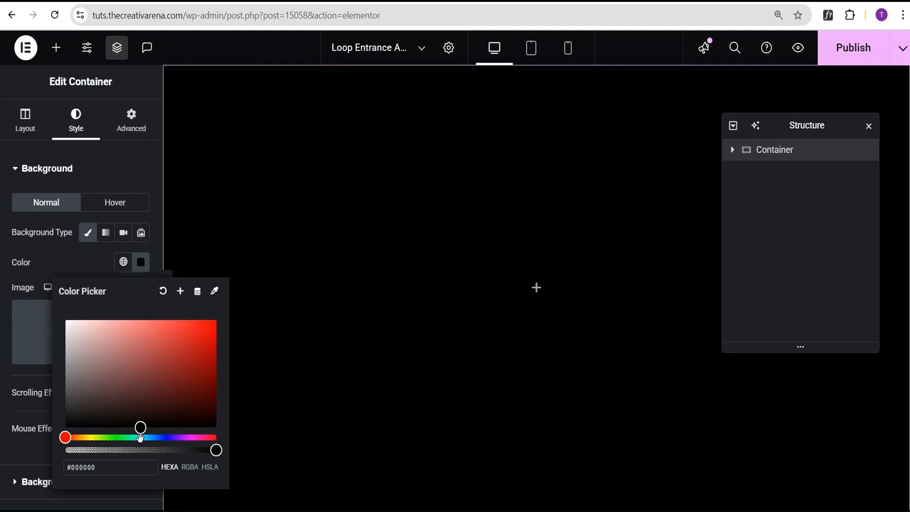
pyautogui.click(132, 119)
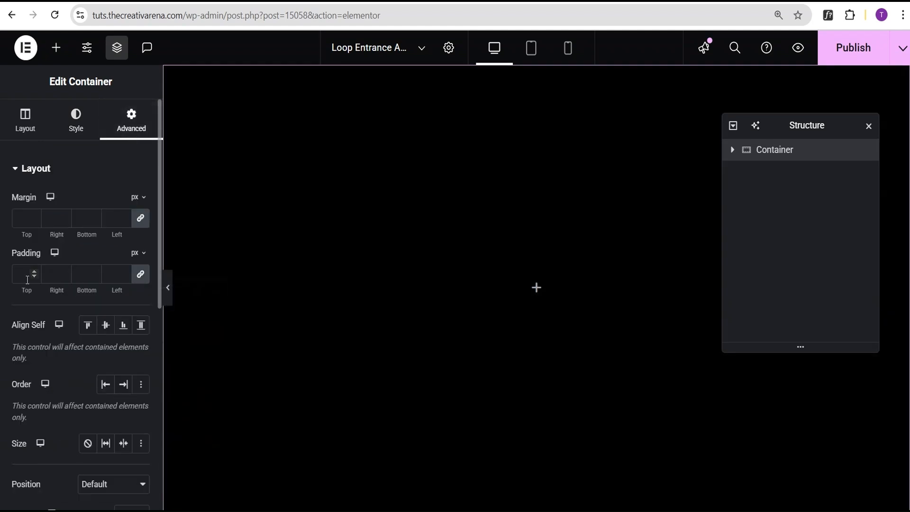
pyautogui.moveTo(140, 275)
pyautogui.write('20')
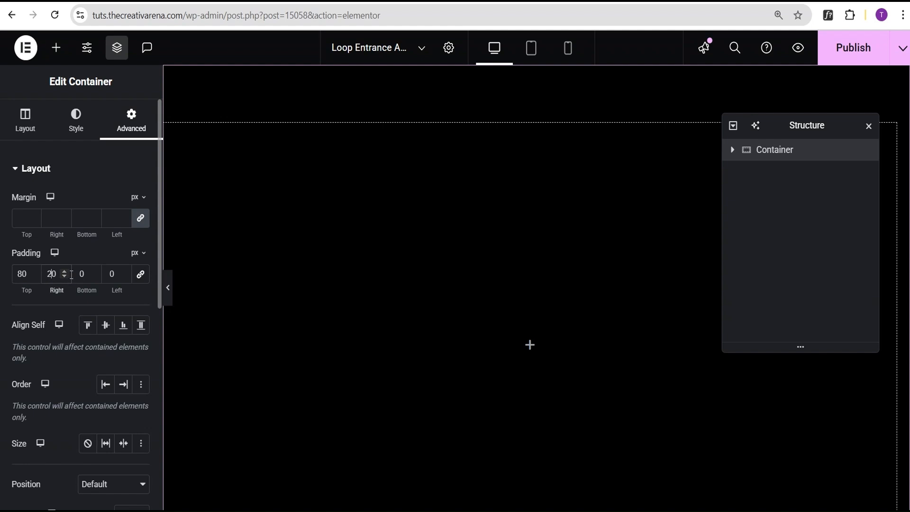
# Enter unlinked padding of 80 top, 20 sides and 100 bottom px.
pyautogui.write('100')
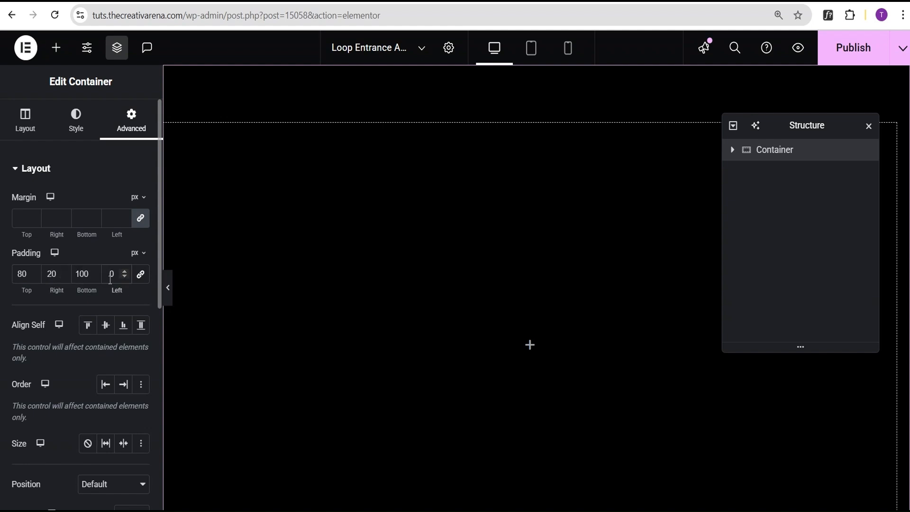
pyautogui.write('20')
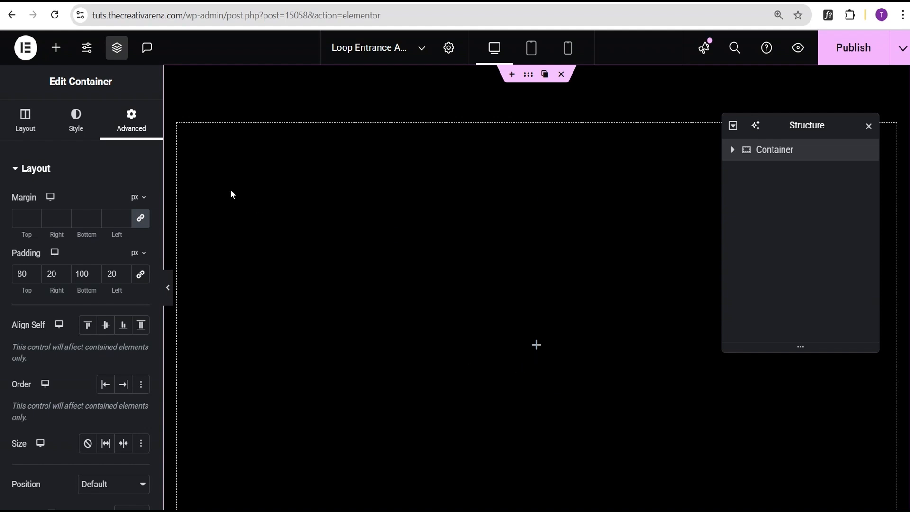
pyautogui.moveTo(56, 48)
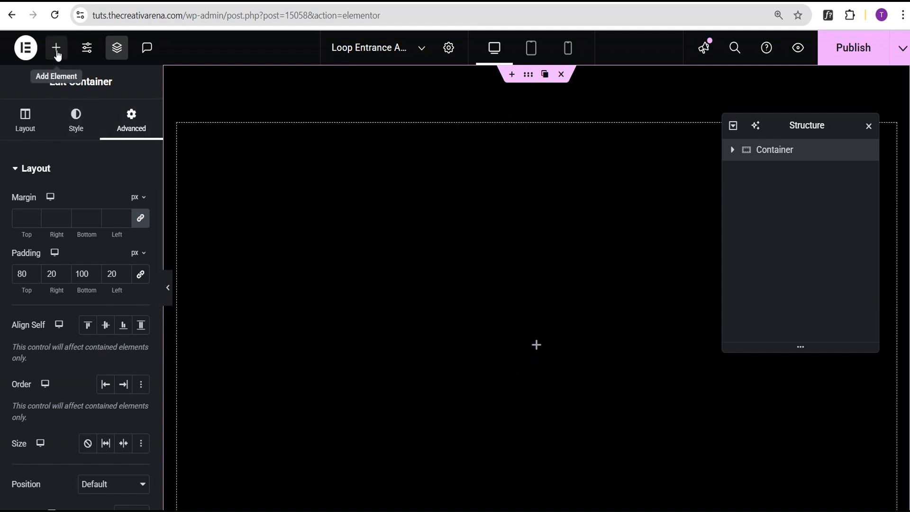
# Add a Loop Grid widget found by searching 'loop', keeping Posts as template type.
pyautogui.click(56, 47)
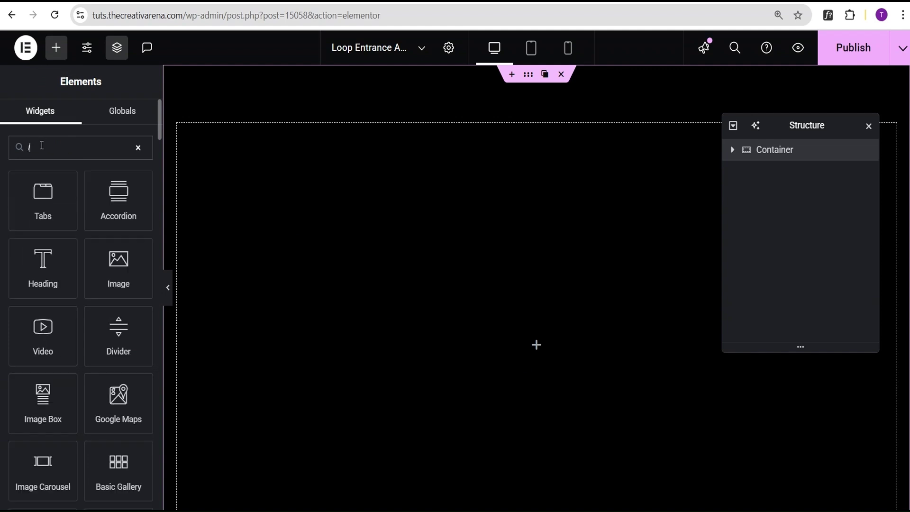
pyautogui.write('loop')
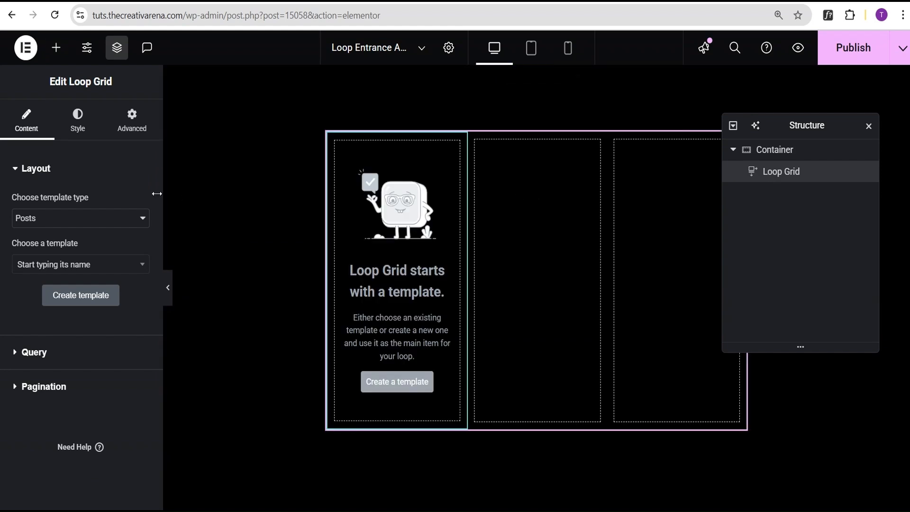
pyautogui.moveTo(94, 220)
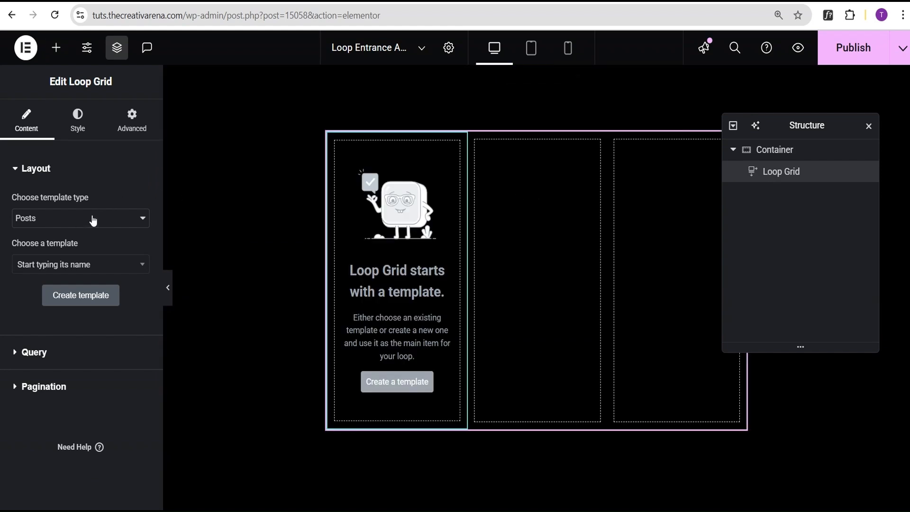
pyautogui.moveTo(114, 247)
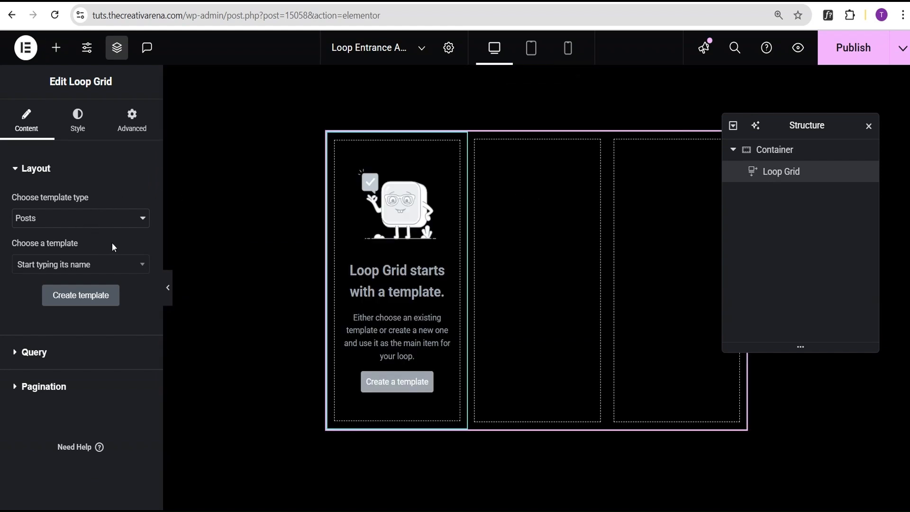
pyautogui.moveTo(130, 243)
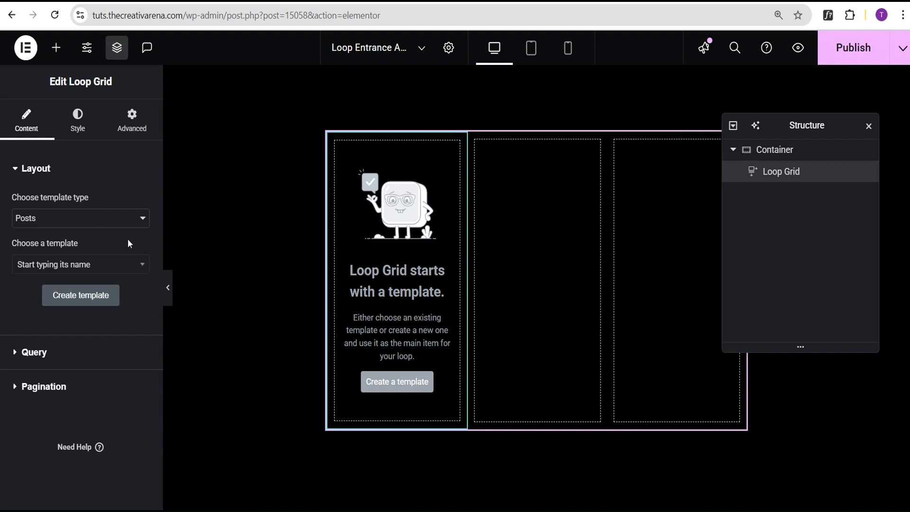
pyautogui.moveTo(127, 241)
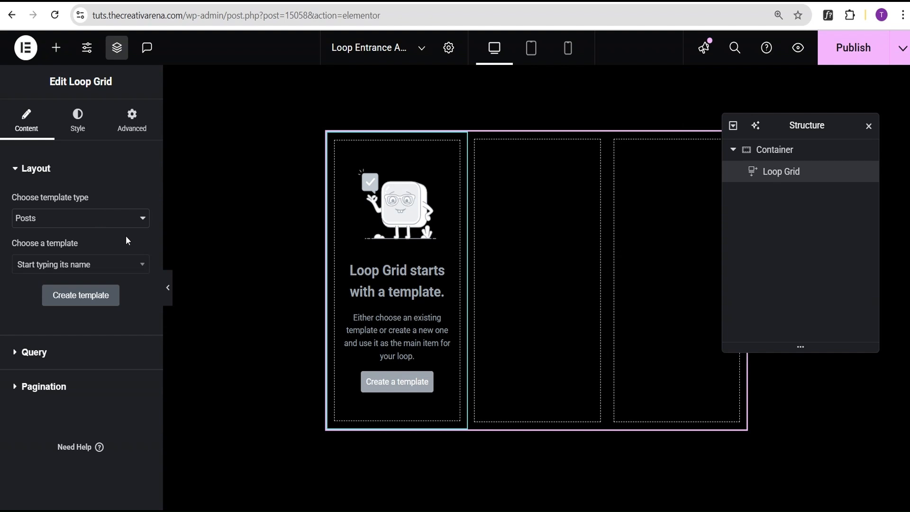
pyautogui.moveTo(30, 224)
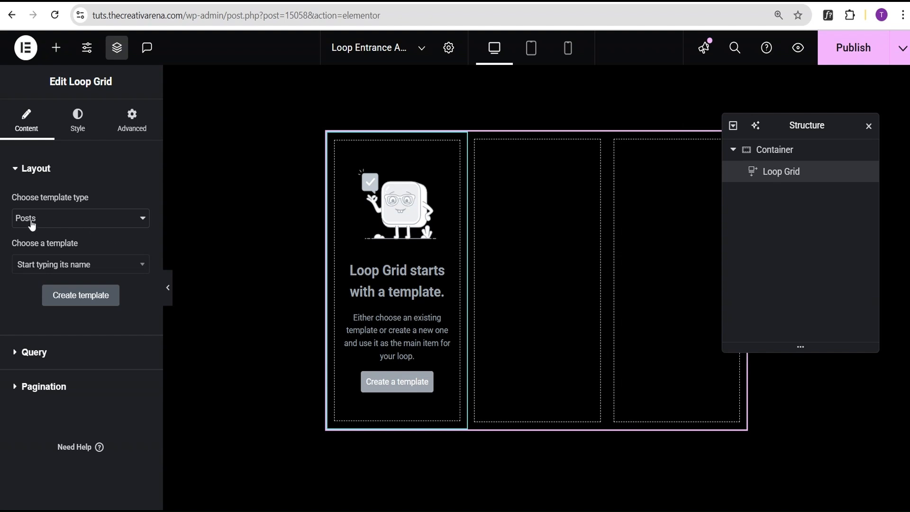
pyautogui.click(80, 218)
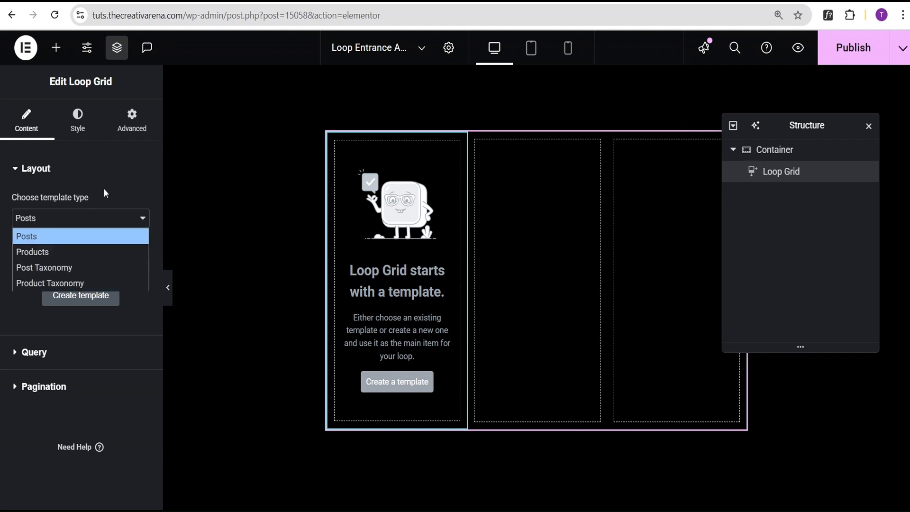
pyautogui.click(27, 236)
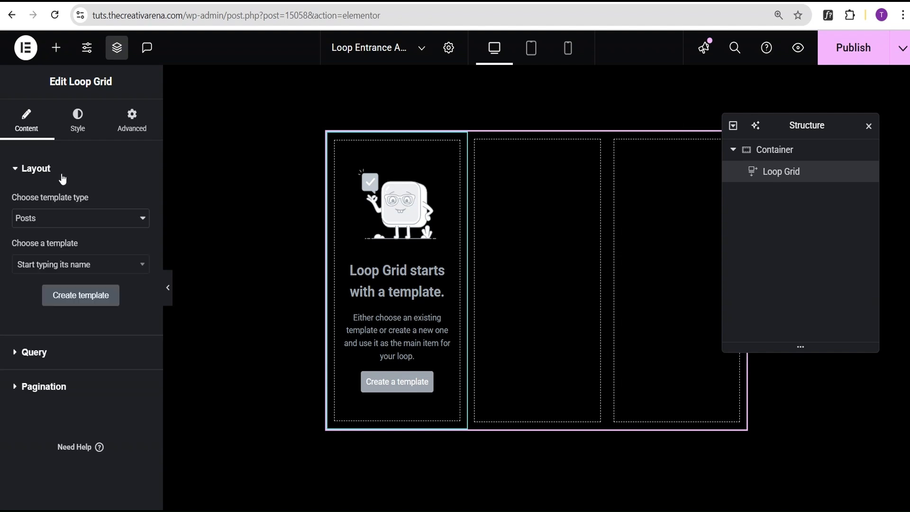
pyautogui.moveTo(56, 250)
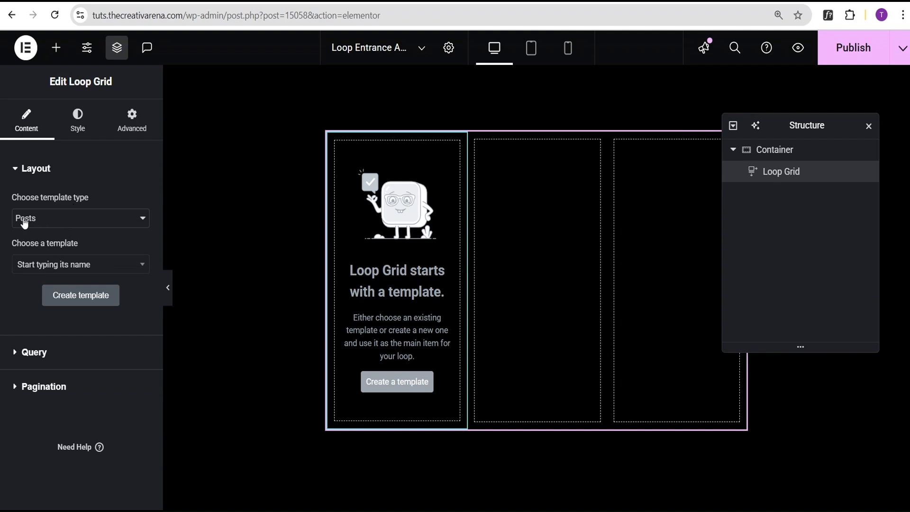
pyautogui.moveTo(28, 245)
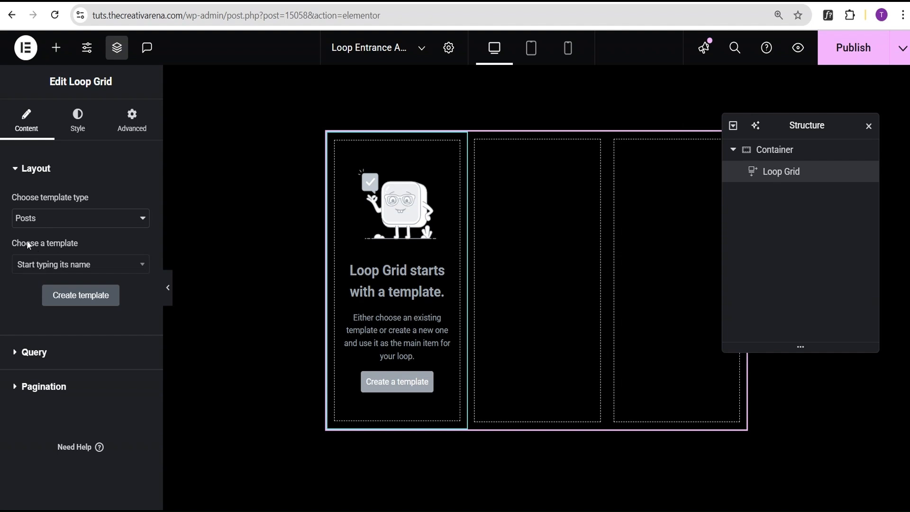
# Choose the 'Image Only post' template for the Loop Grid, found by searching 'imag'.
pyautogui.click(80, 264)
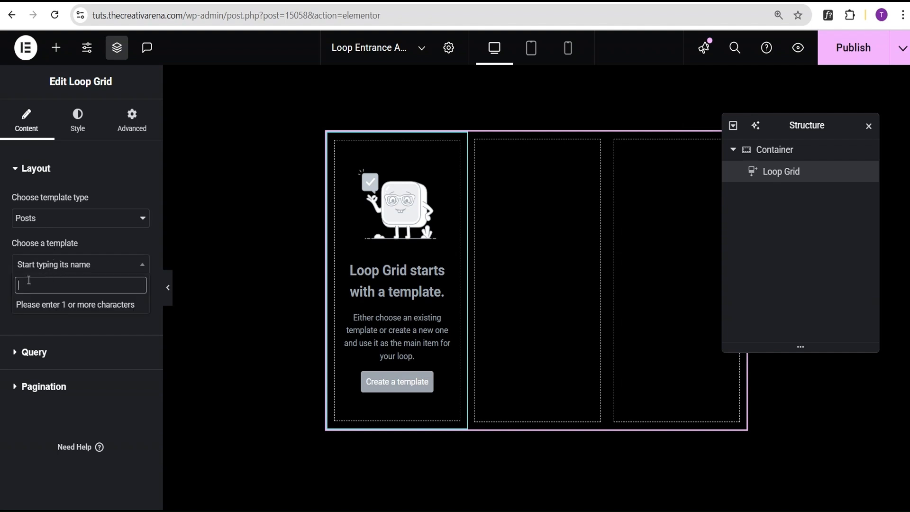
pyautogui.write('imag')
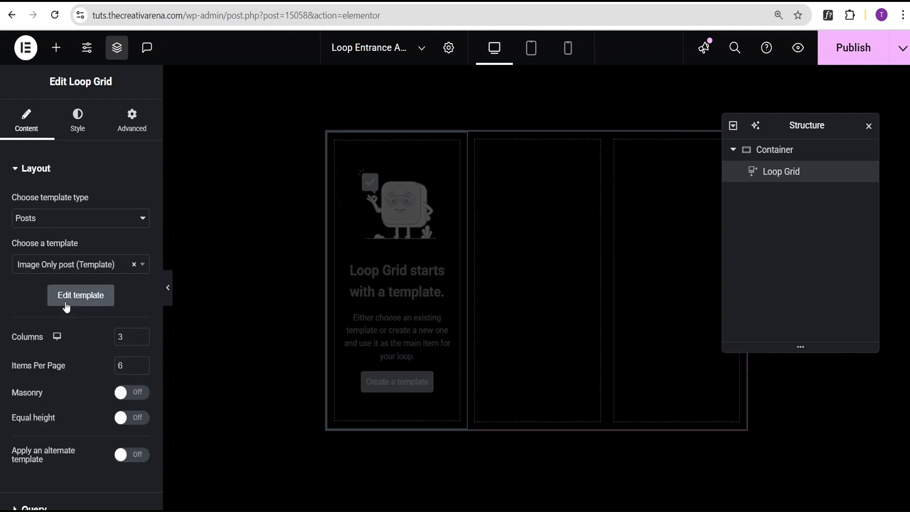
pyautogui.click(81, 295)
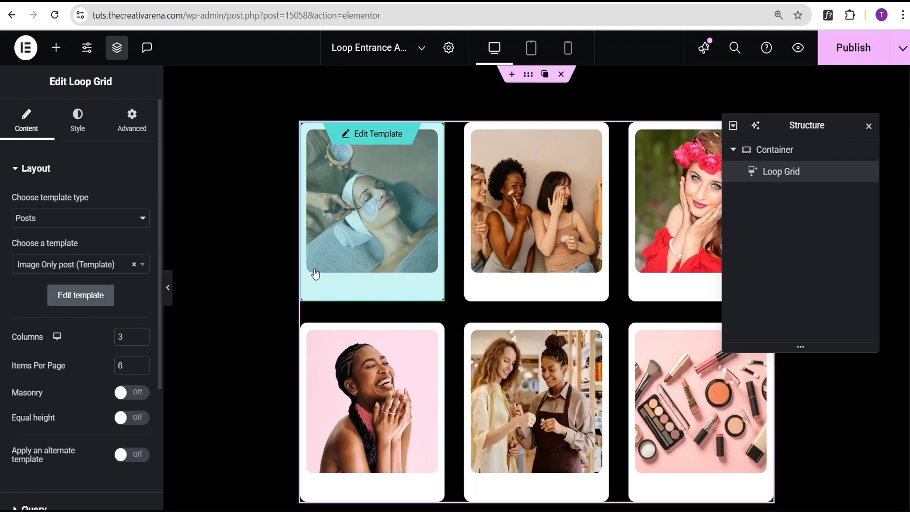
pyautogui.moveTo(401, 218)
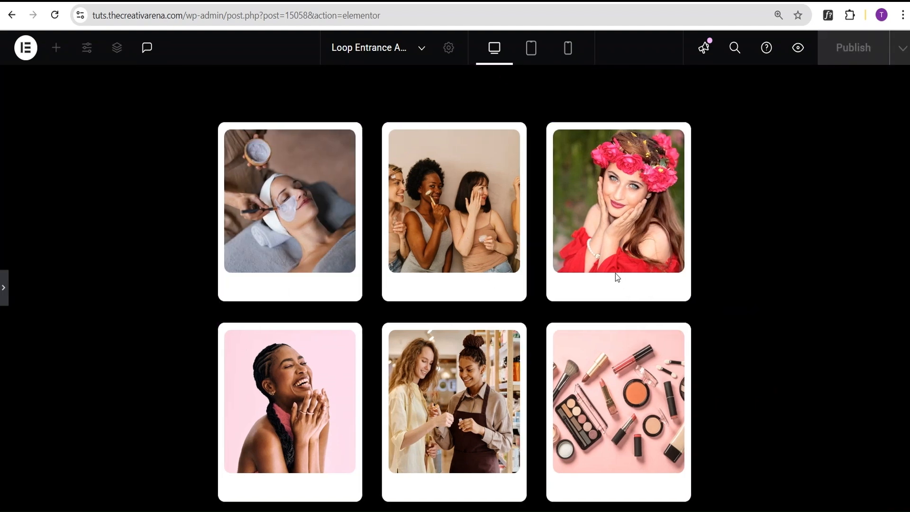
pyautogui.moveTo(454, 328)
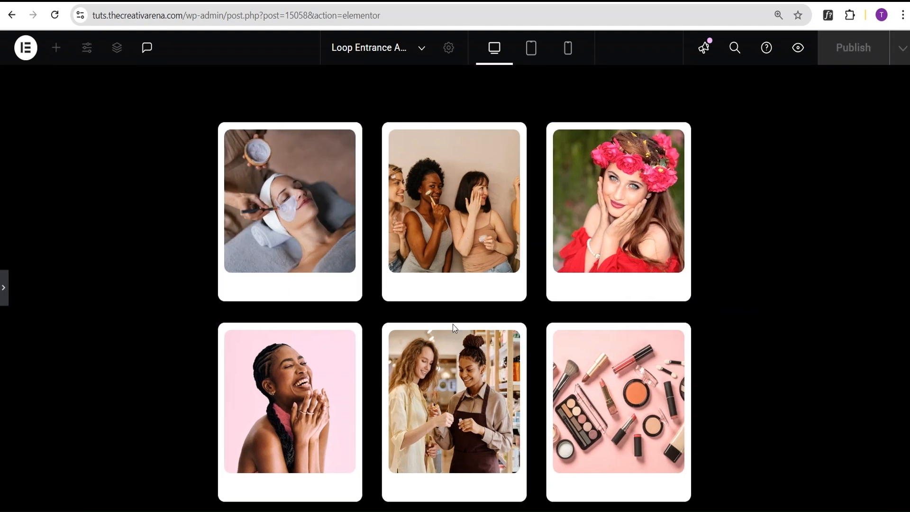
# Set the Loop Grid to 4 columns and 8 items per page.
pyautogui.click(116, 47)
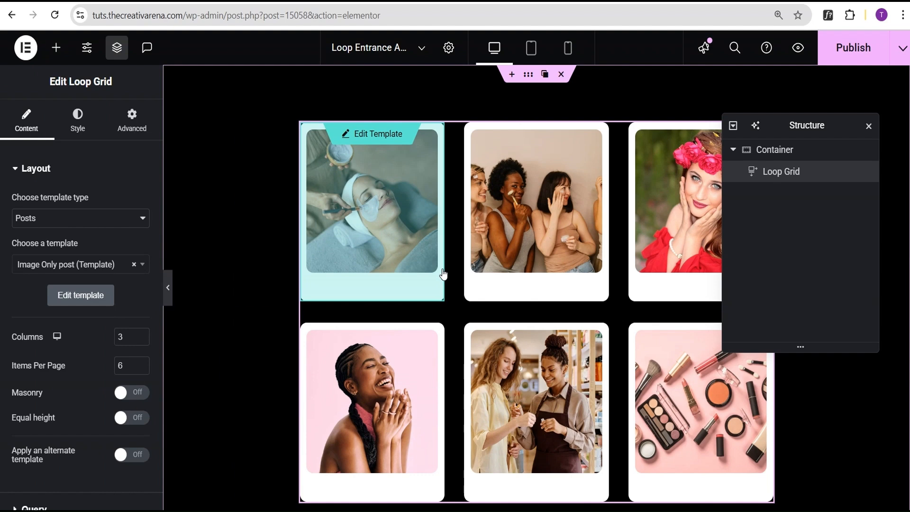
pyautogui.moveTo(443, 273)
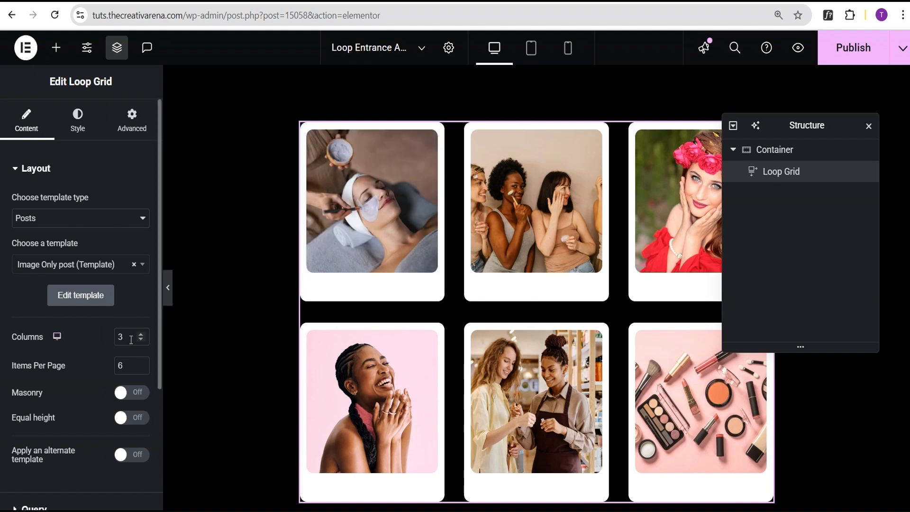
pyautogui.click(143, 334)
pyautogui.write('8')
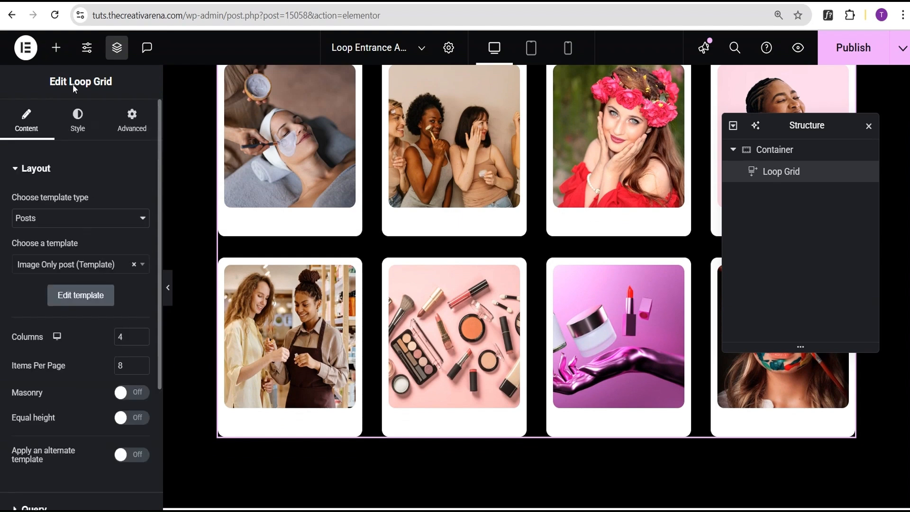
# Drag an HTML widget below the Loop Grid and focus its code field.
pyautogui.click(56, 47)
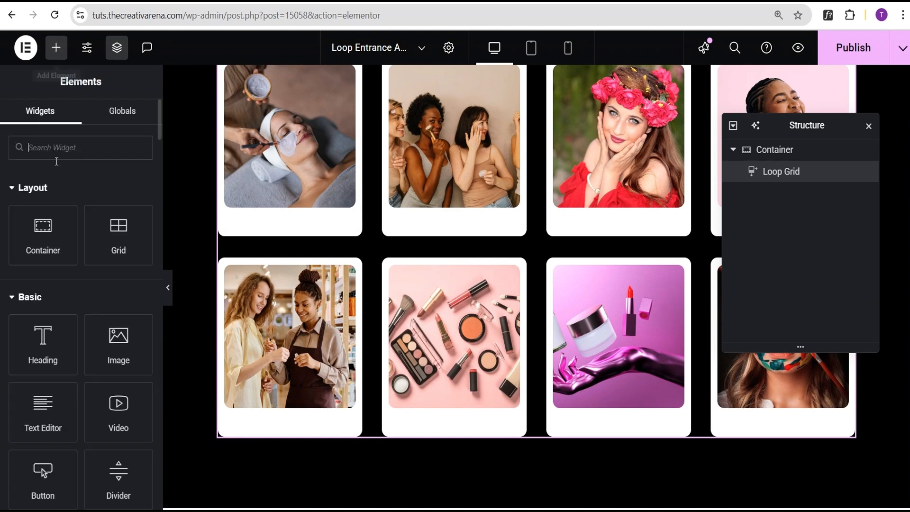
pyautogui.write('he')
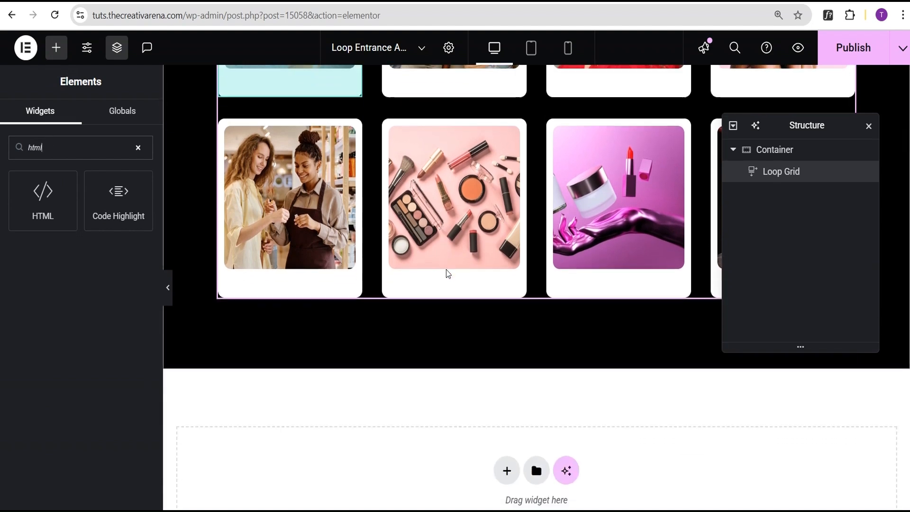
pyautogui.moveTo(42, 190); pyautogui.dragTo(292, 361)
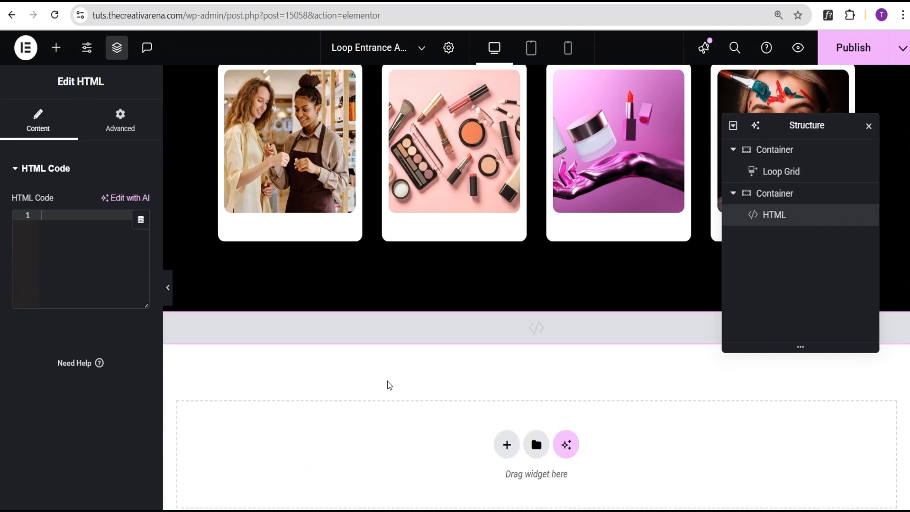
pyautogui.click(80, 223)
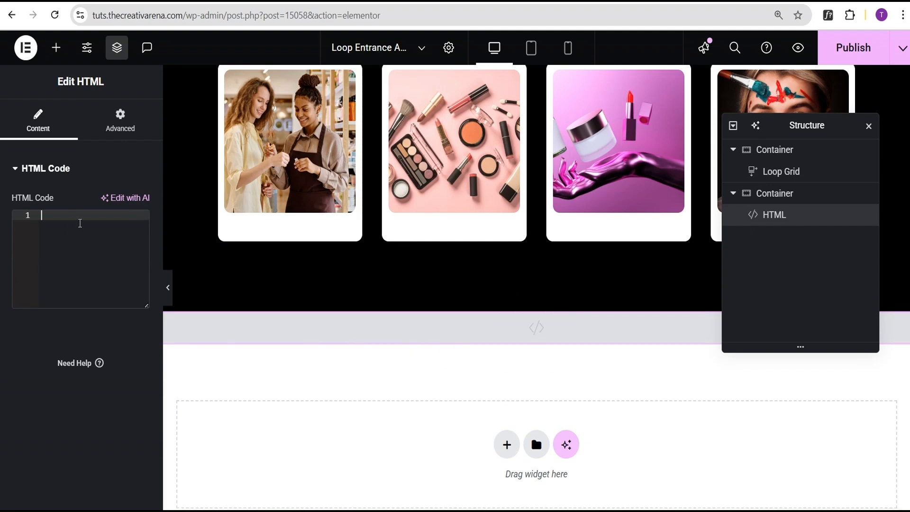
pyautogui.moveTo(516, 497)
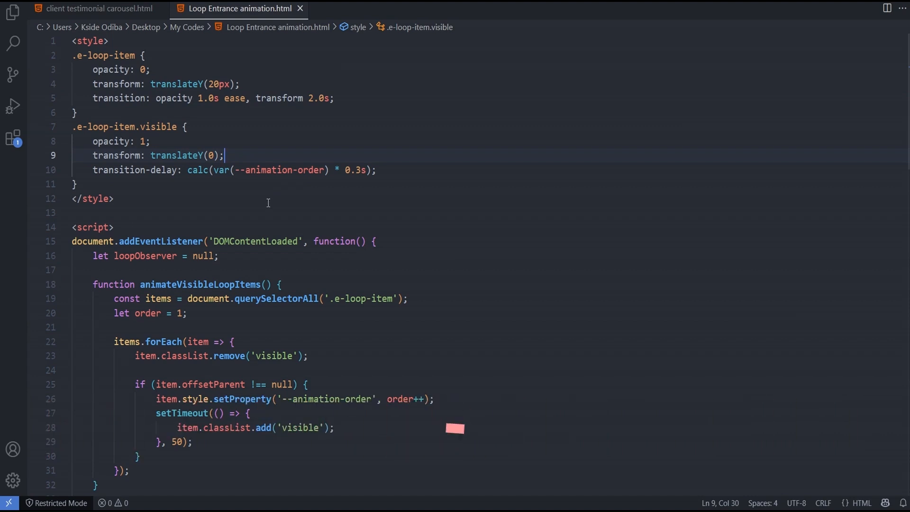
# Select and copy all the Loop Entrance animation code in VS Code.
pyautogui.press('Ctrl+a')
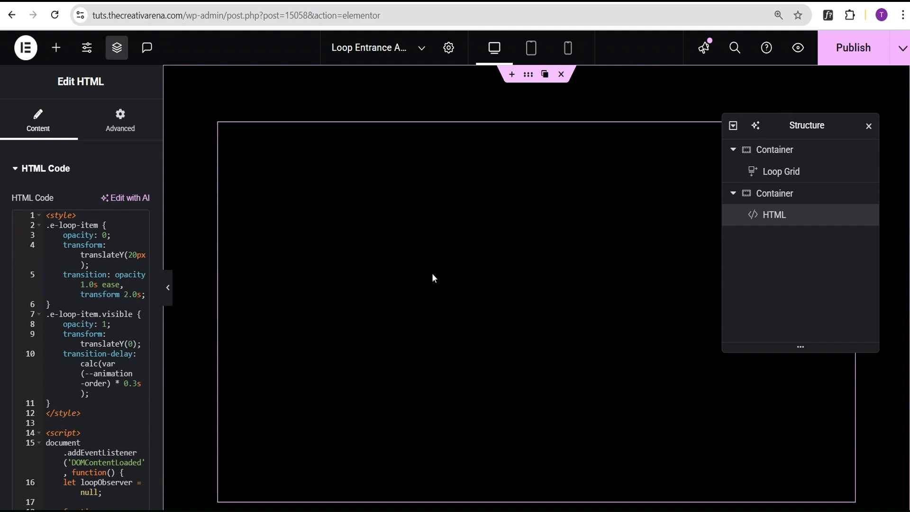
pyautogui.moveTo(478, 272)
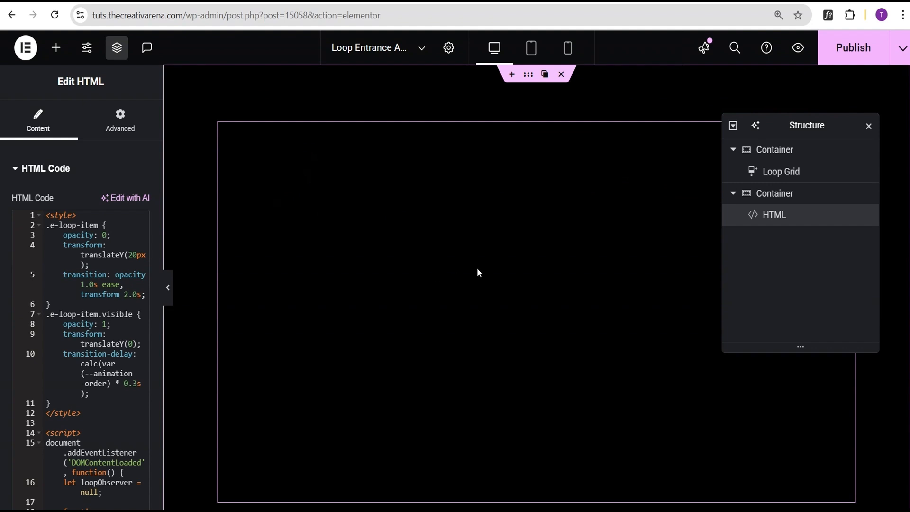
pyautogui.moveTo(495, 265)
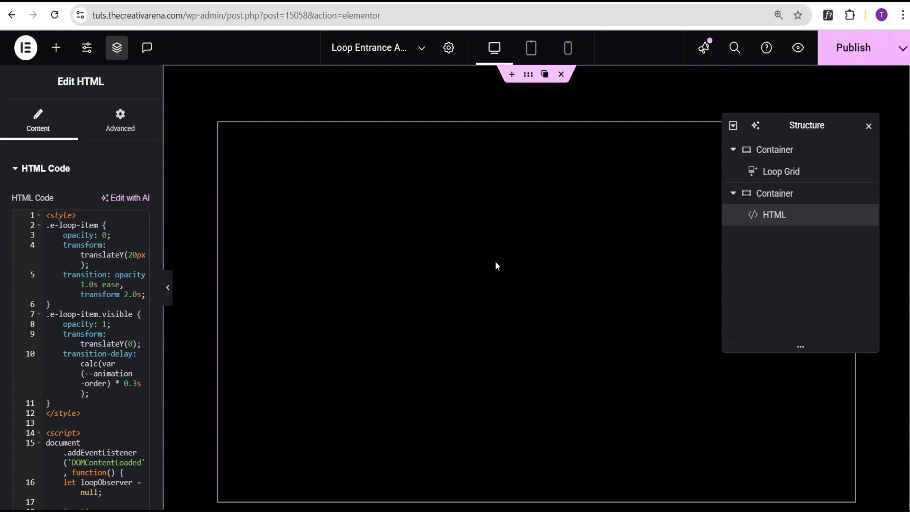
# Paste the animation code into the HTML widget's code field.
pyautogui.click(114, 284)
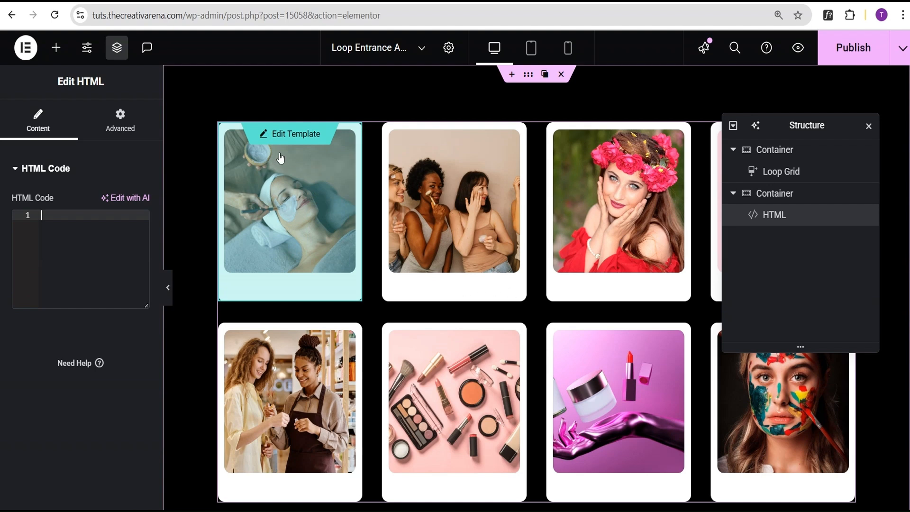
pyautogui.moveTo(472, 270)
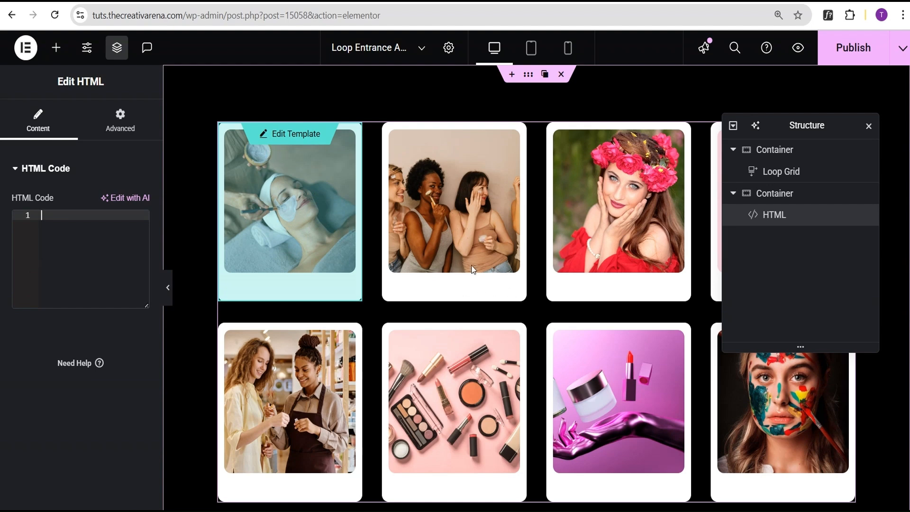
pyautogui.click(79, 229)
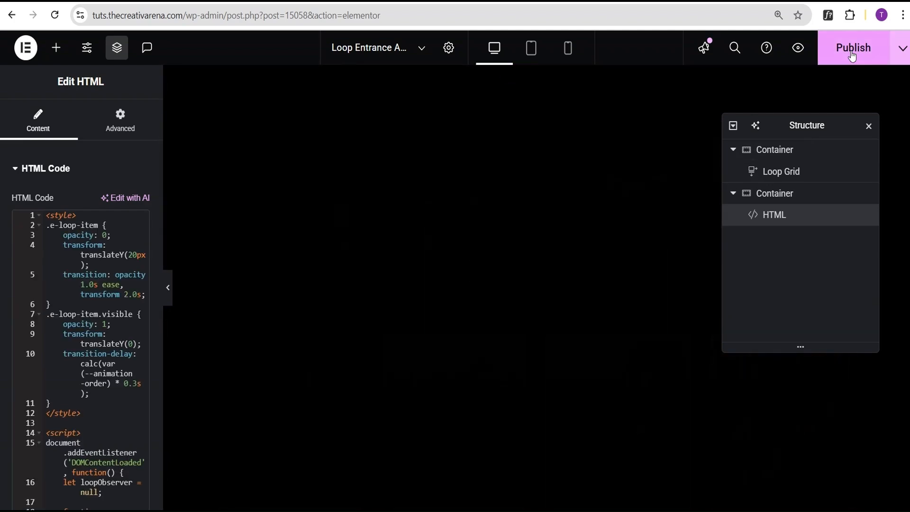
# Publish the page and open its preview.
pyautogui.click(853, 47)
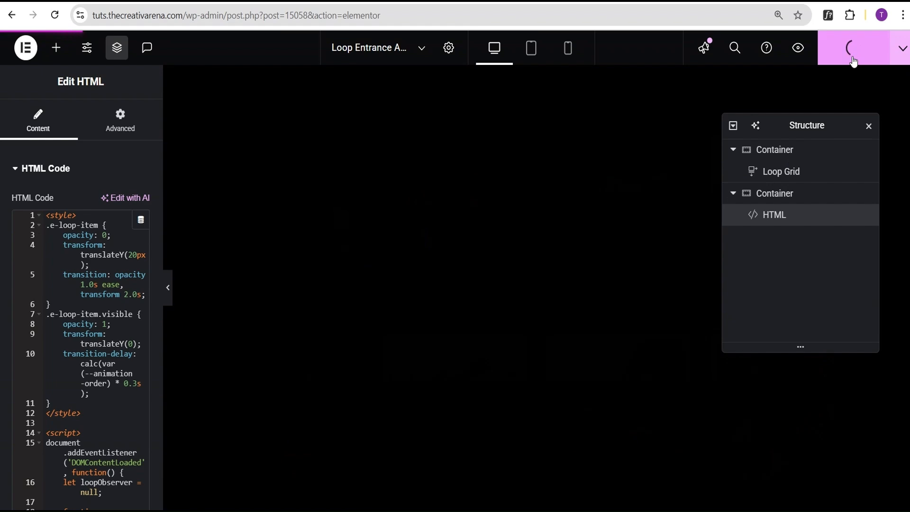
pyautogui.moveTo(797, 47)
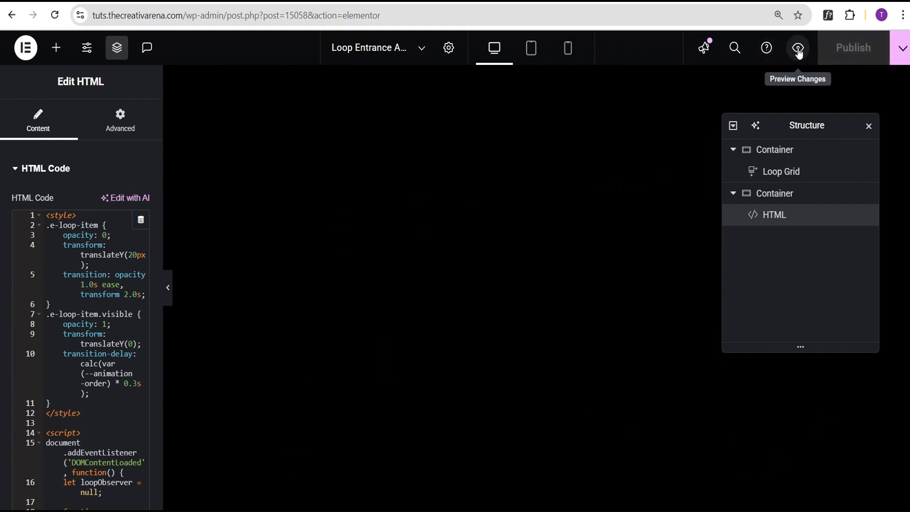
pyautogui.click(798, 47)
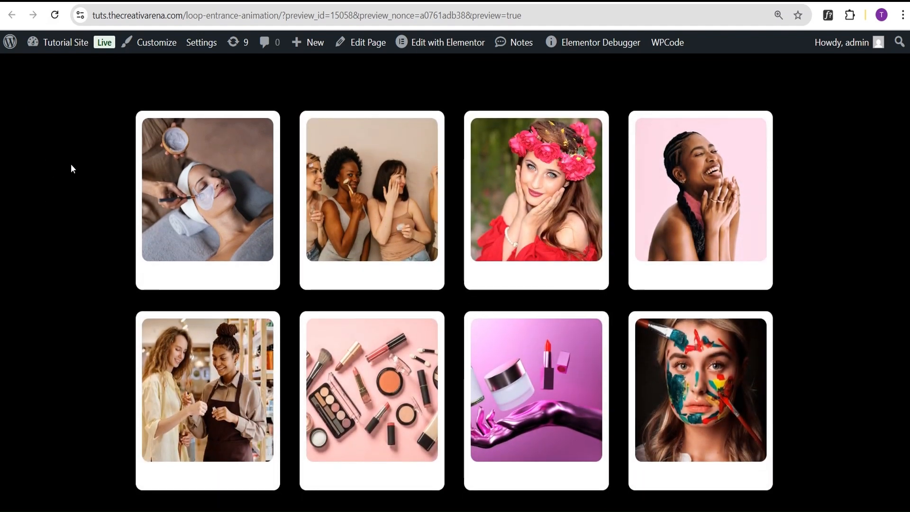
# Reload the preview repeatedly to confirm the eight image cards fade and slide in sequentially.
pyautogui.click(53, 15)
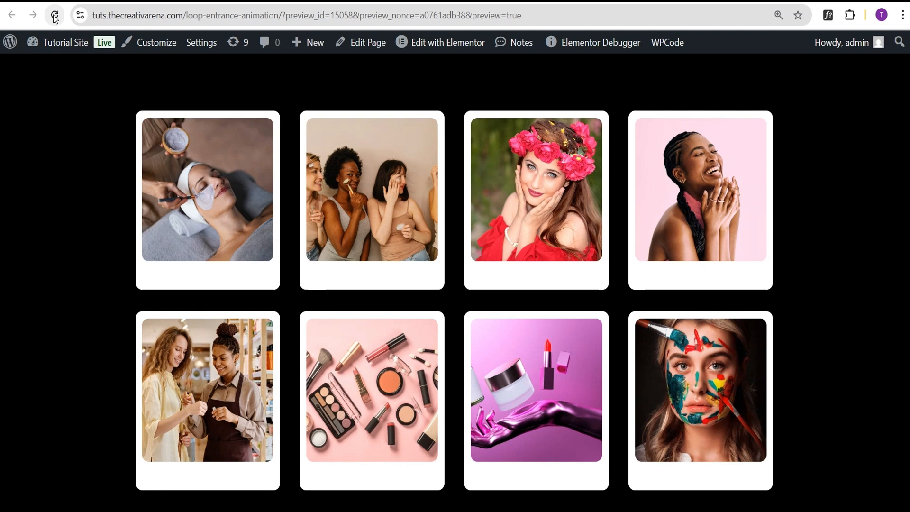
pyautogui.click(53, 15)
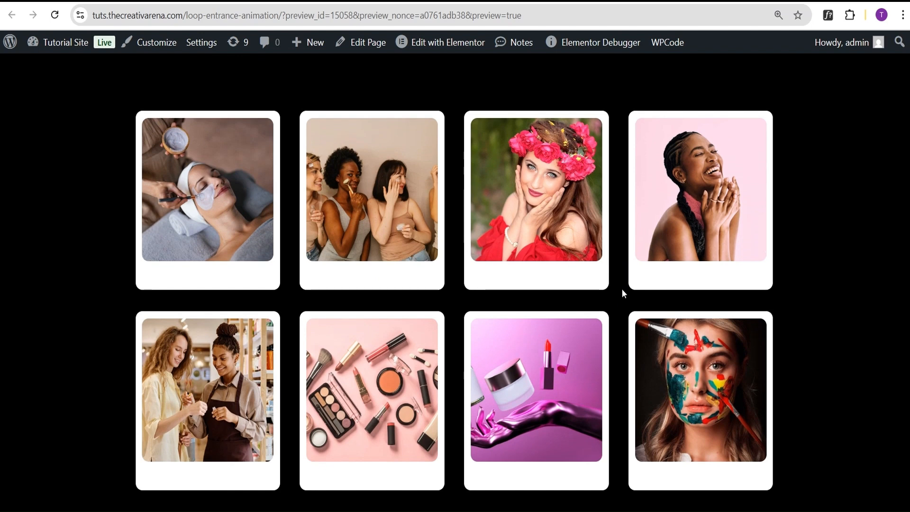
pyautogui.moveTo(108, 173)
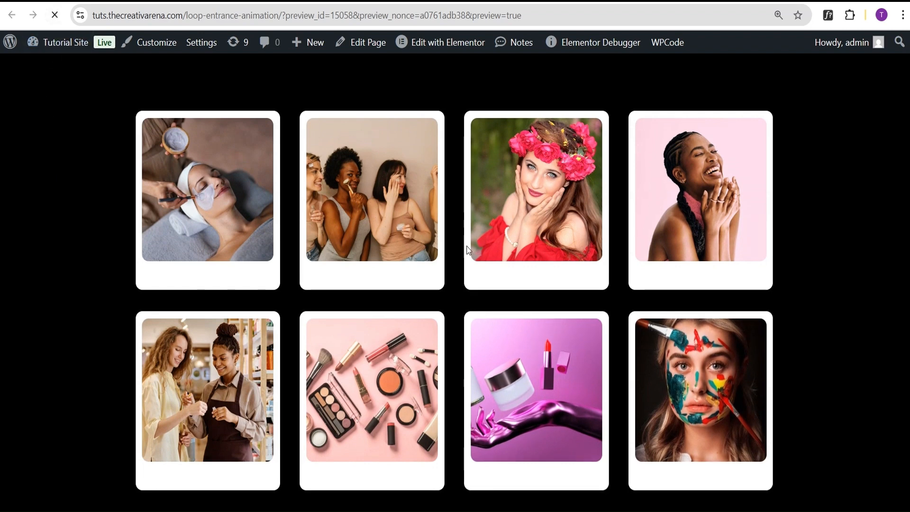
pyautogui.click(54, 15)
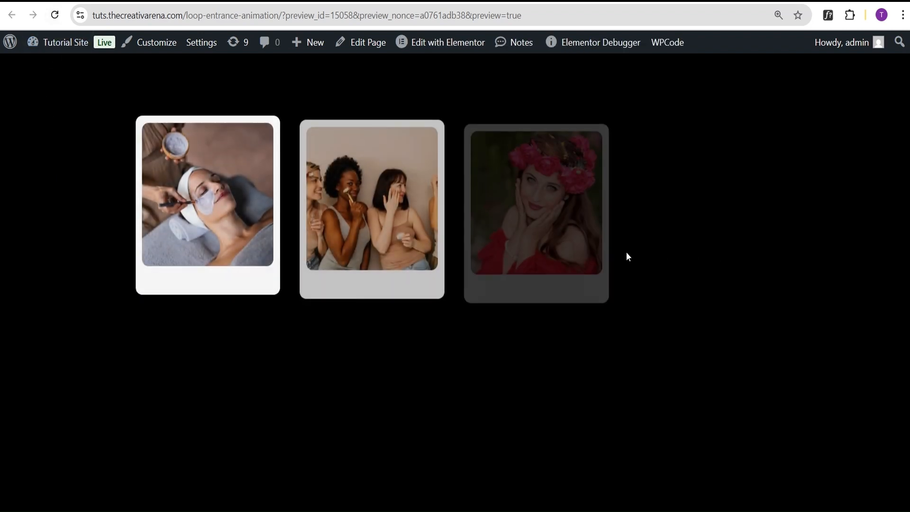